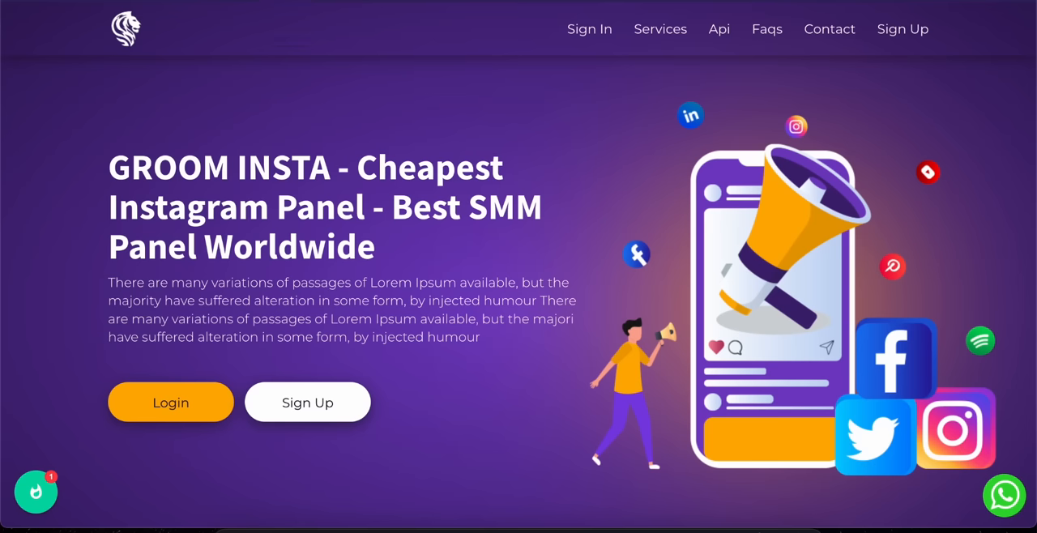
{"action": "mouse_move", "coordinate": [677, 159]}
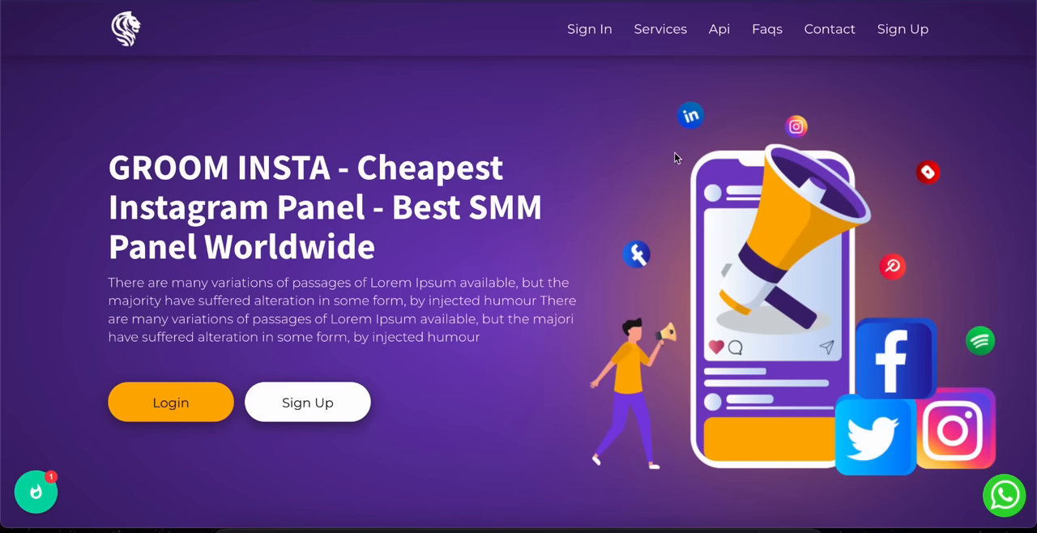
- Register a new Groominsta account from the landing page's Sign Up form
{"action": "scroll", "scroll_direction": "down", "scroll_amount": 3}
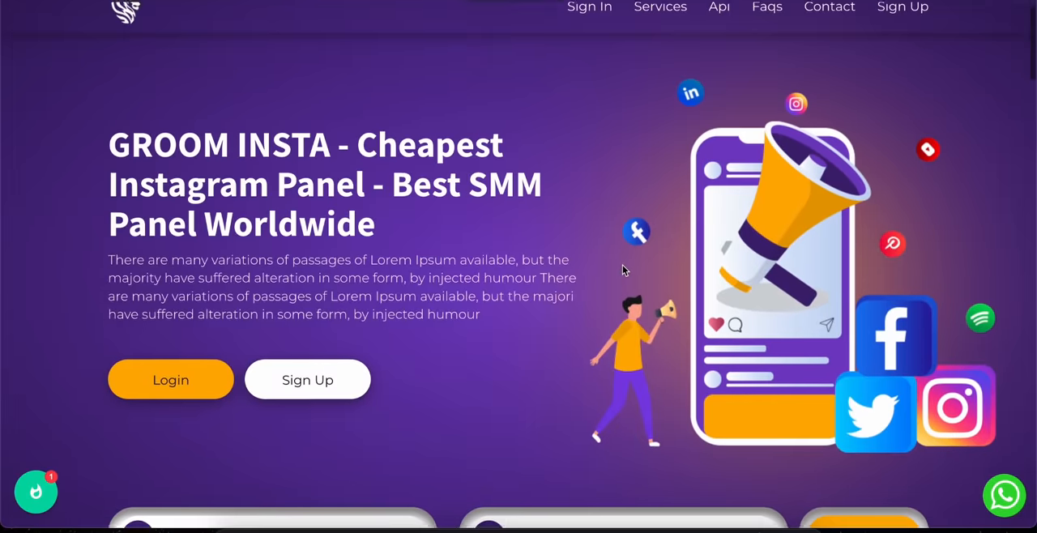
{"action": "scroll", "scroll_direction": "down", "scroll_amount": 3}
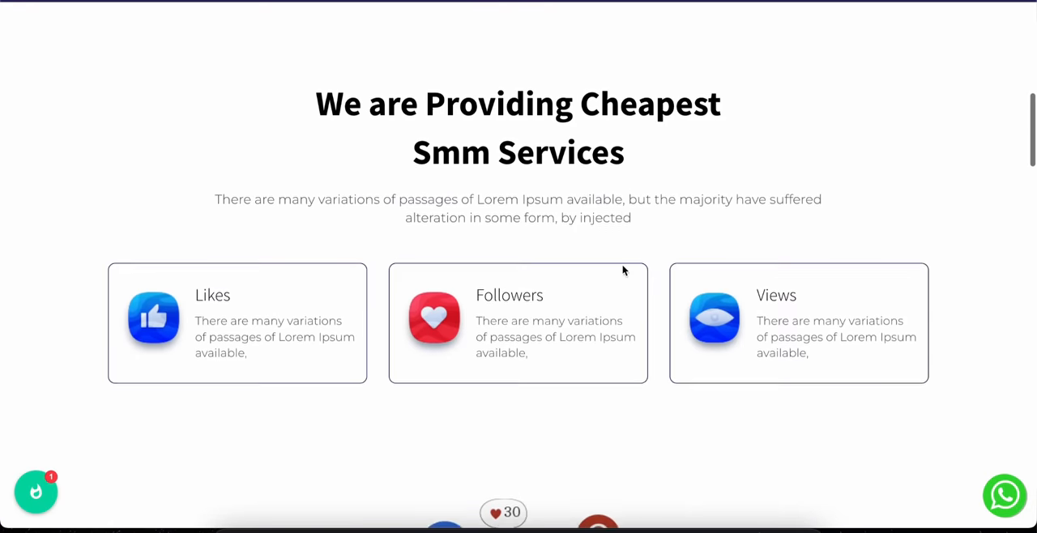
{"action": "scroll", "scroll_direction": "down", "scroll_amount": 3}
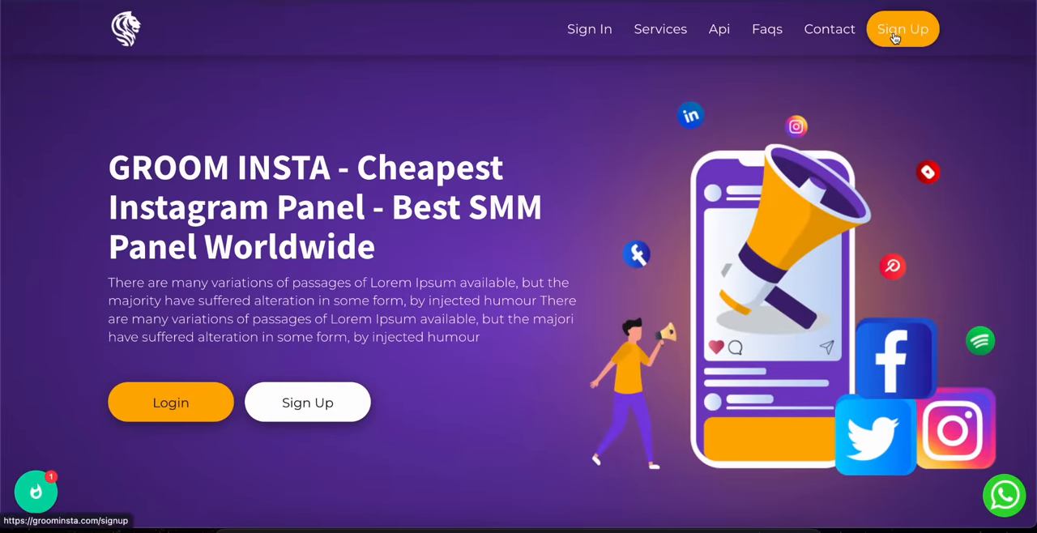
{"action": "left_click", "coordinate": [902, 29]}
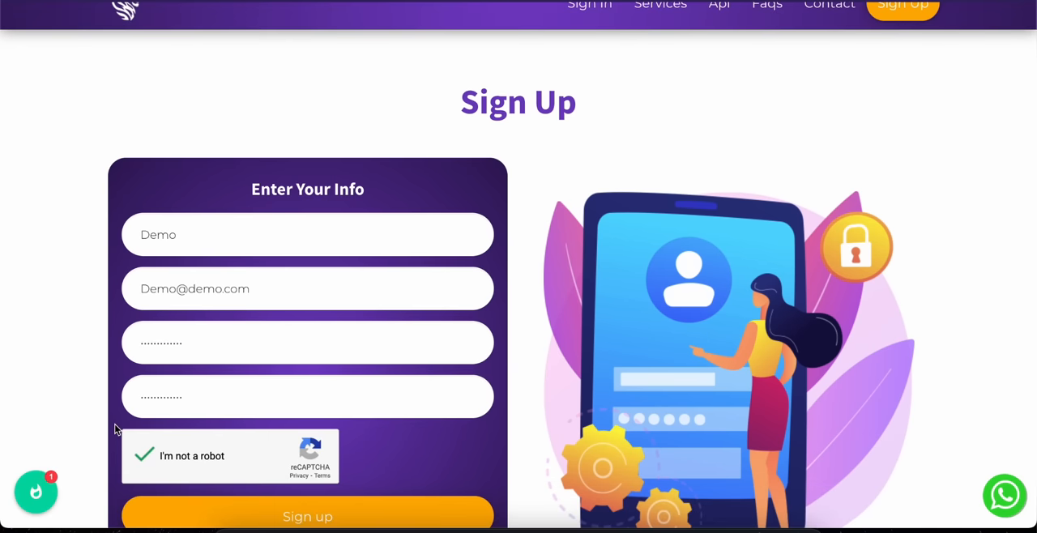
{"action": "left_click", "coordinate": [307, 516]}
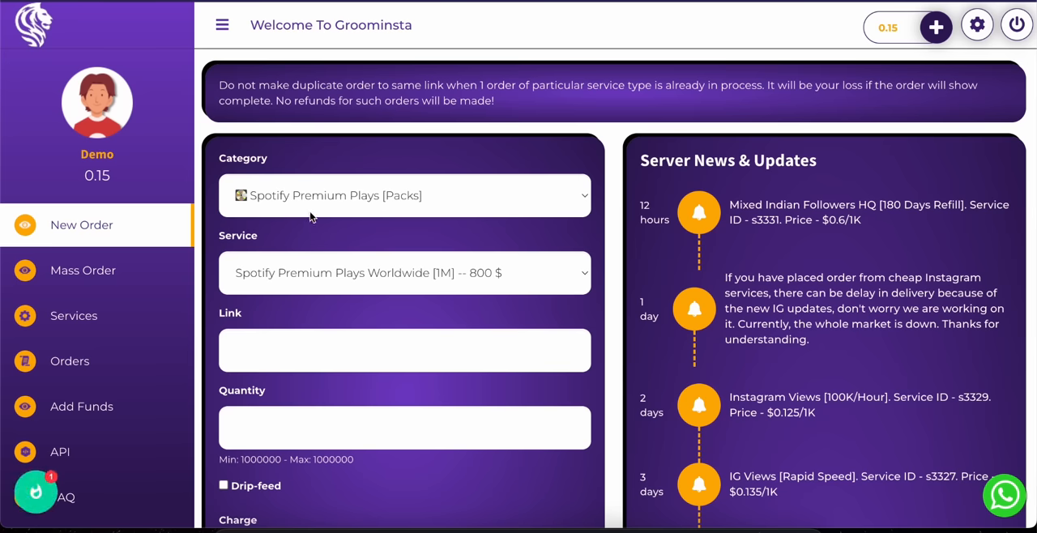
- Choose category Instagram Followers [Recommended] and service IG Followers Auto Refill 30 Days
{"action": "left_click", "coordinate": [404, 195]}
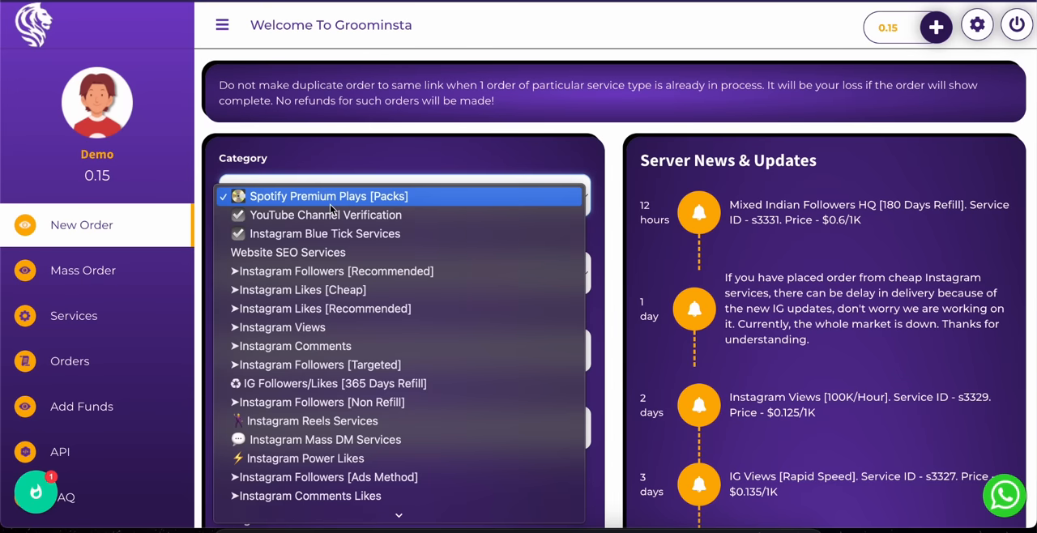
{"action": "left_click", "coordinate": [334, 270]}
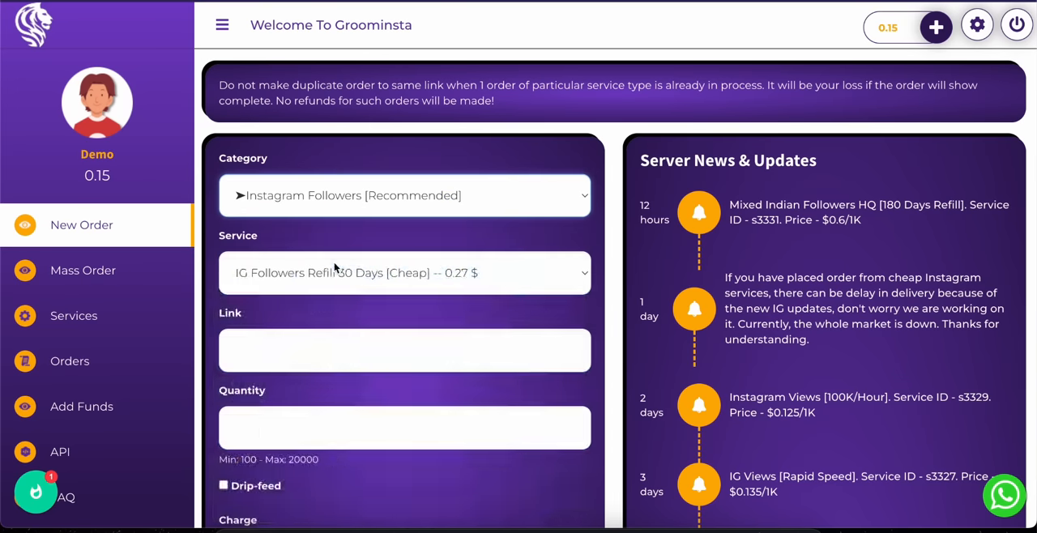
{"action": "left_click", "coordinate": [404, 272]}
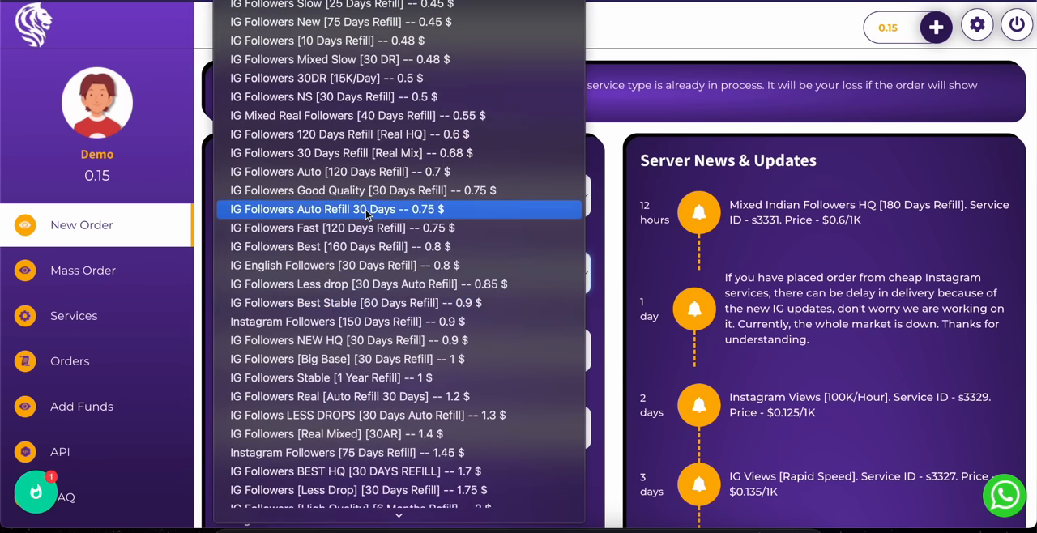
{"action": "left_click", "coordinate": [336, 209]}
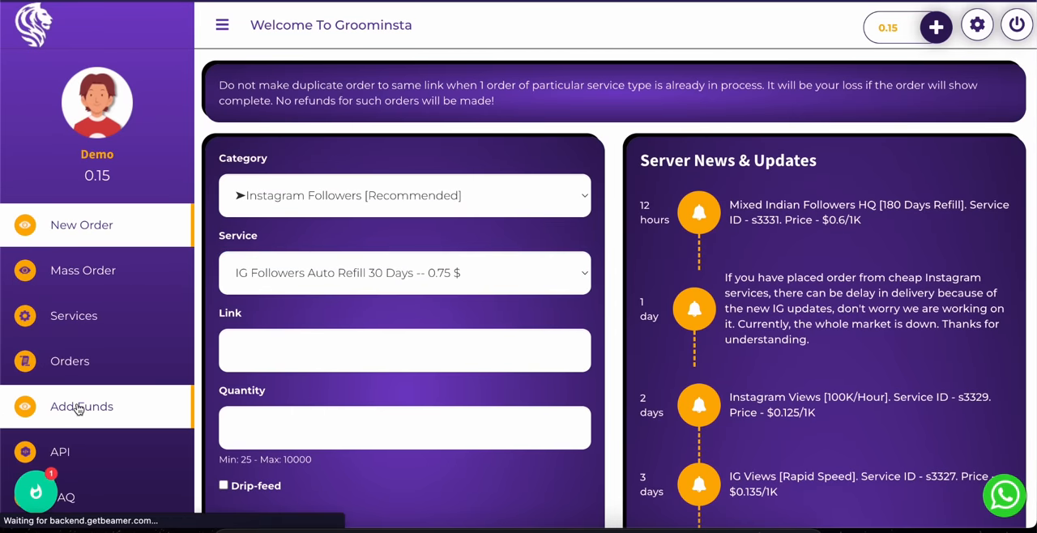
- Browse the Add Funds payment methods, keeping India PayTM/PhonePe/cards, and scroll to Amount
{"action": "left_click", "coordinate": [82, 405]}
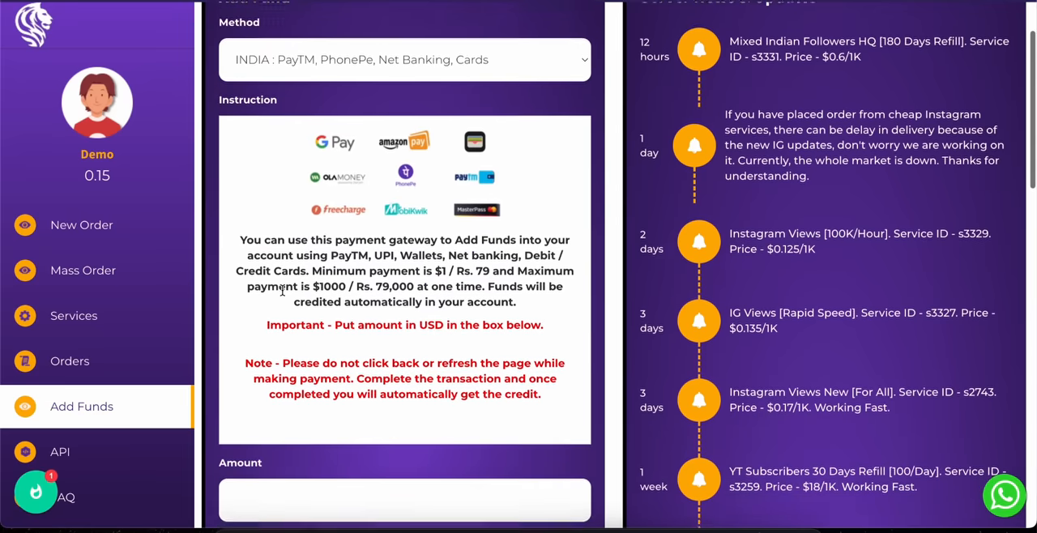
{"action": "left_click", "coordinate": [405, 59]}
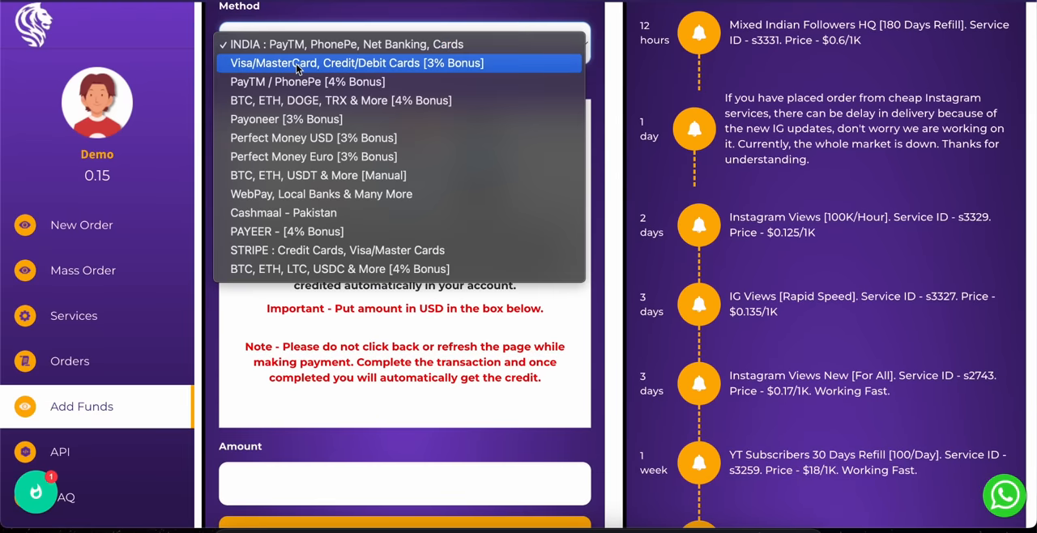
{"action": "mouse_move", "coordinate": [300, 82]}
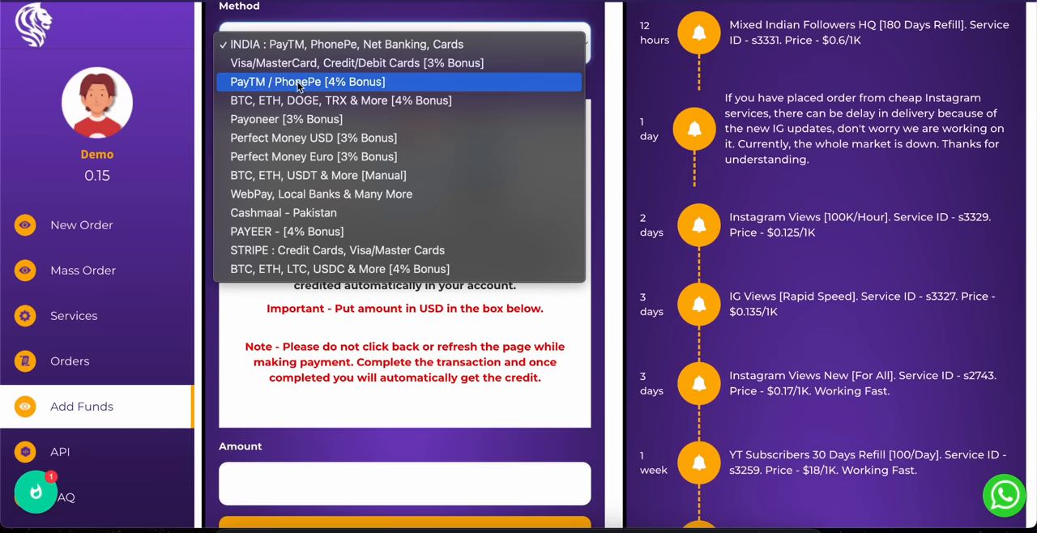
{"action": "mouse_move", "coordinate": [313, 138]}
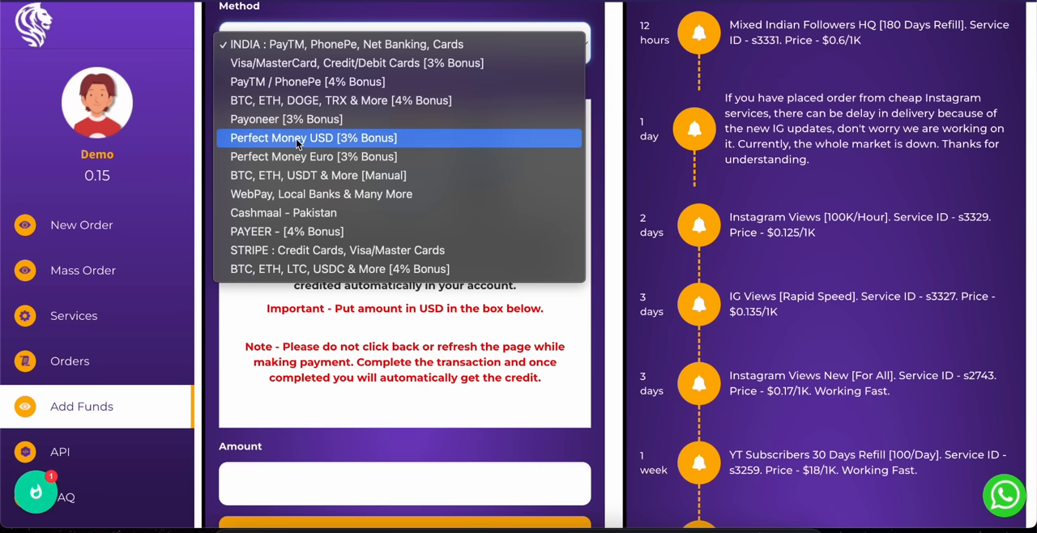
{"action": "mouse_move", "coordinate": [320, 193]}
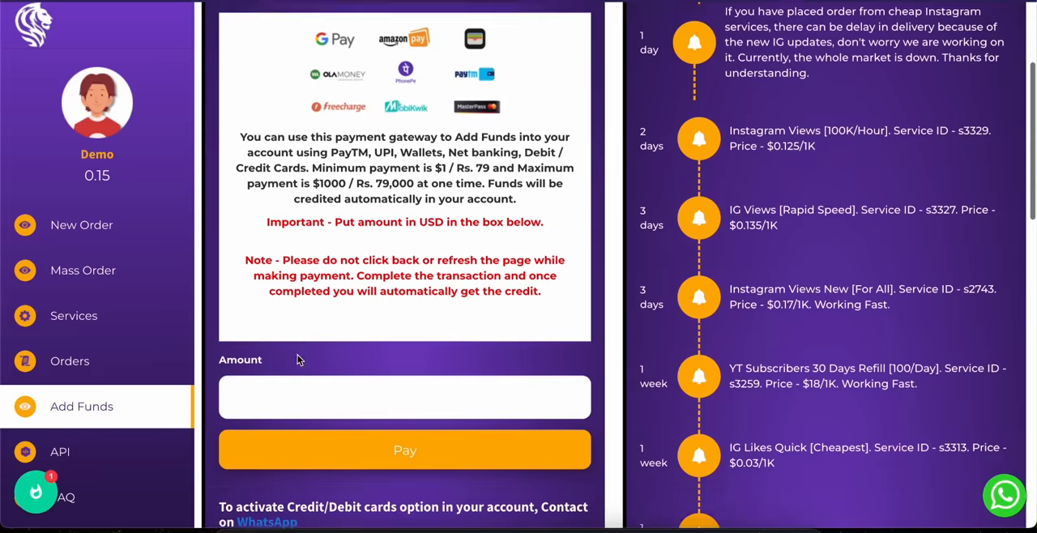
{"action": "scroll", "scroll_direction": "down", "scroll_amount": 3}
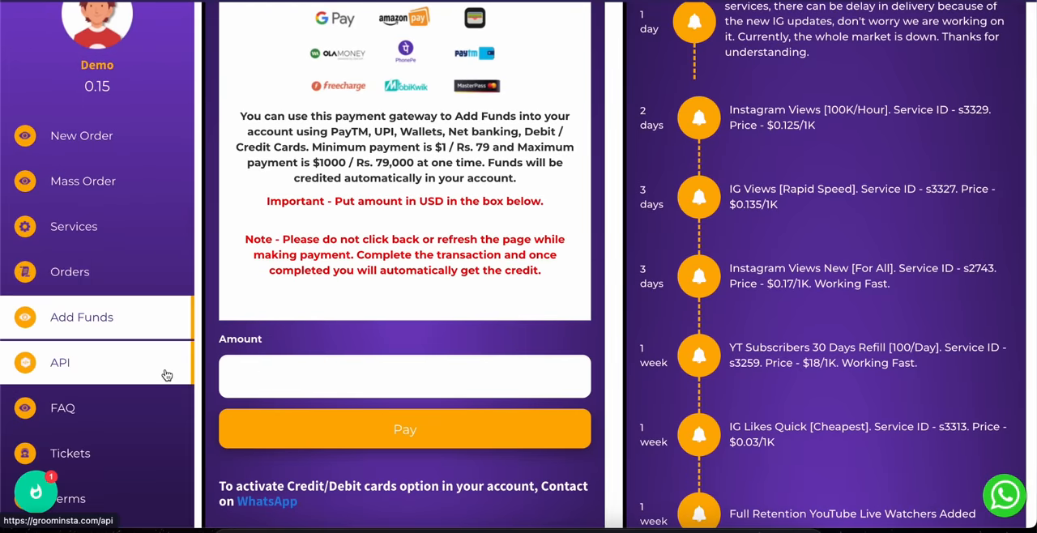
- Go to Tickets to show the empty Create Ticket form
{"action": "left_click", "coordinate": [70, 452]}
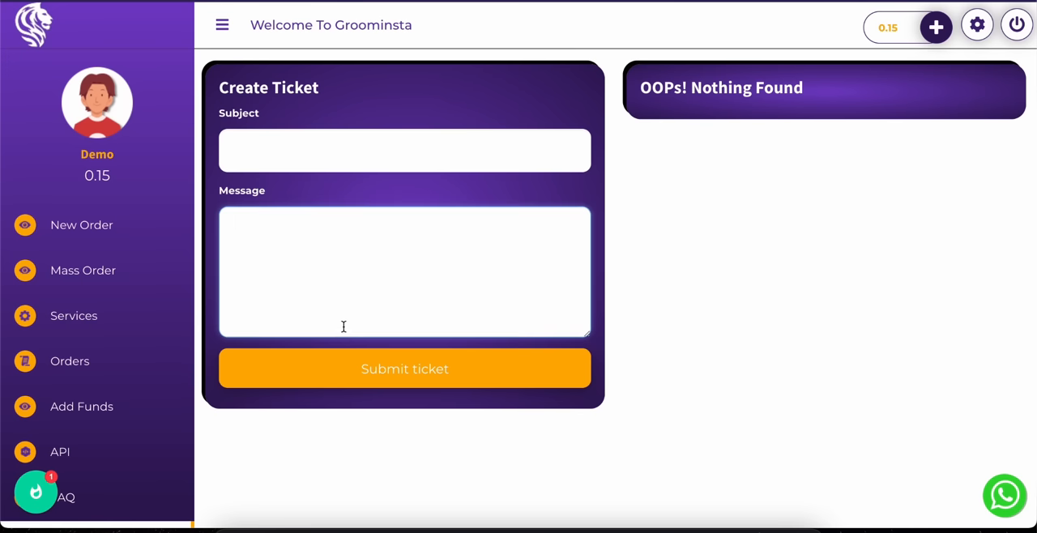
{"action": "mouse_move", "coordinate": [343, 324]}
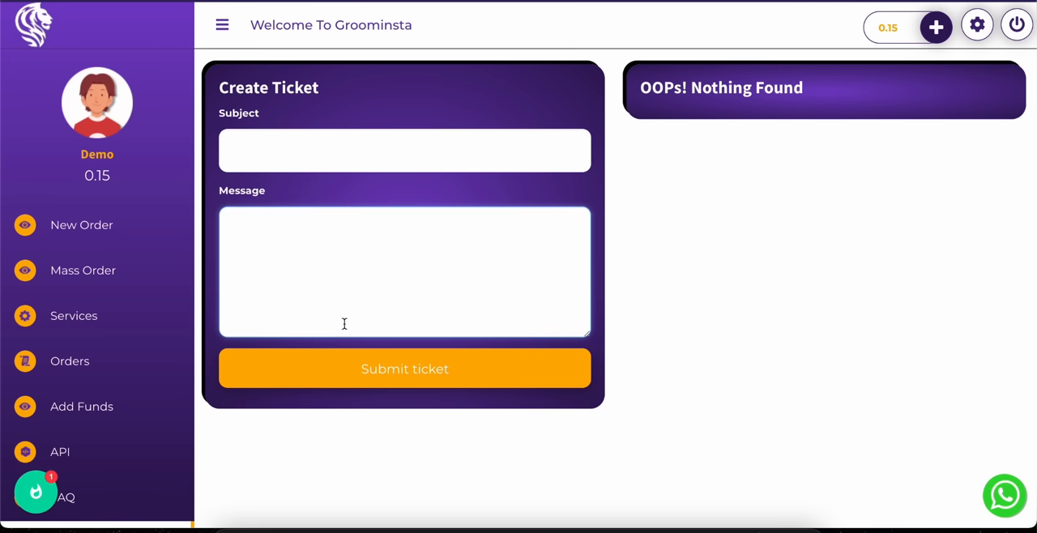
{"action": "mouse_move", "coordinate": [390, 279]}
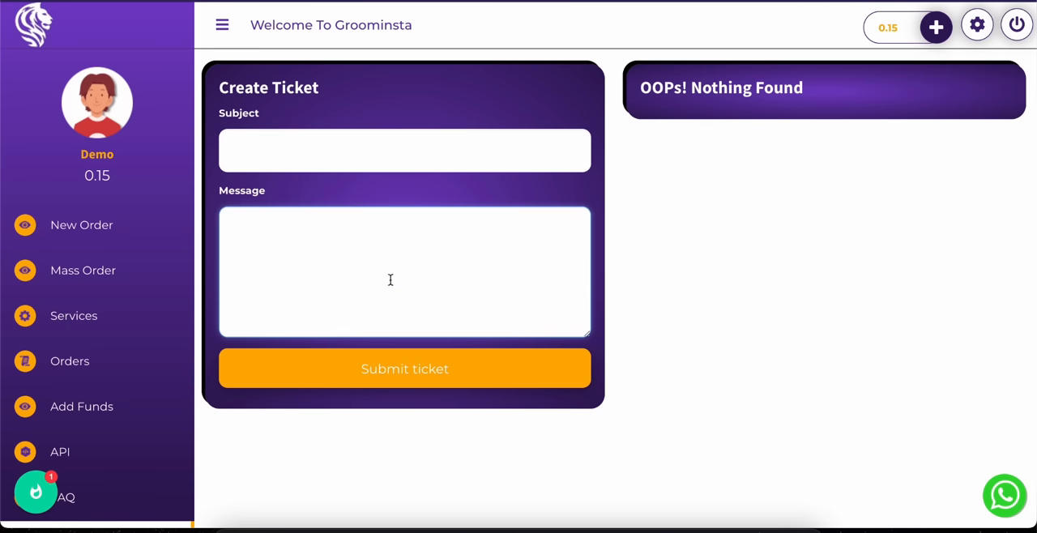